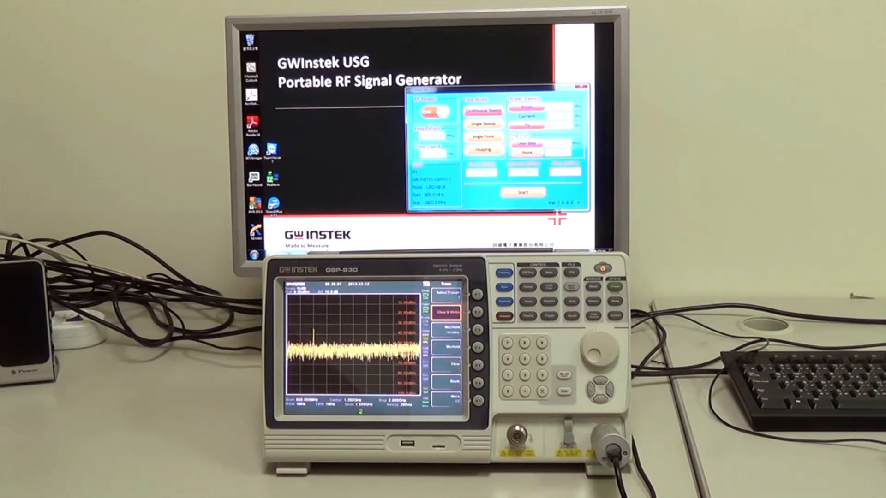
Step: Switch the GSP-930 trace to Max Hold while the USG sweep keeps running
click(448, 329)
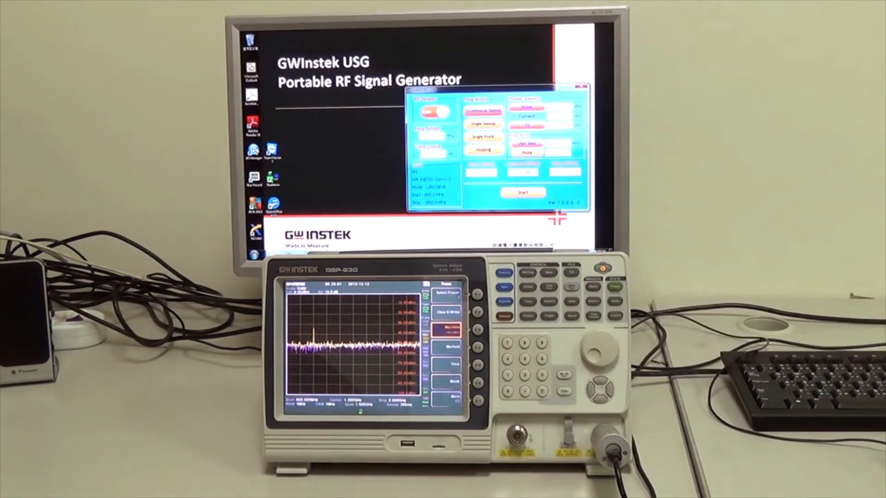